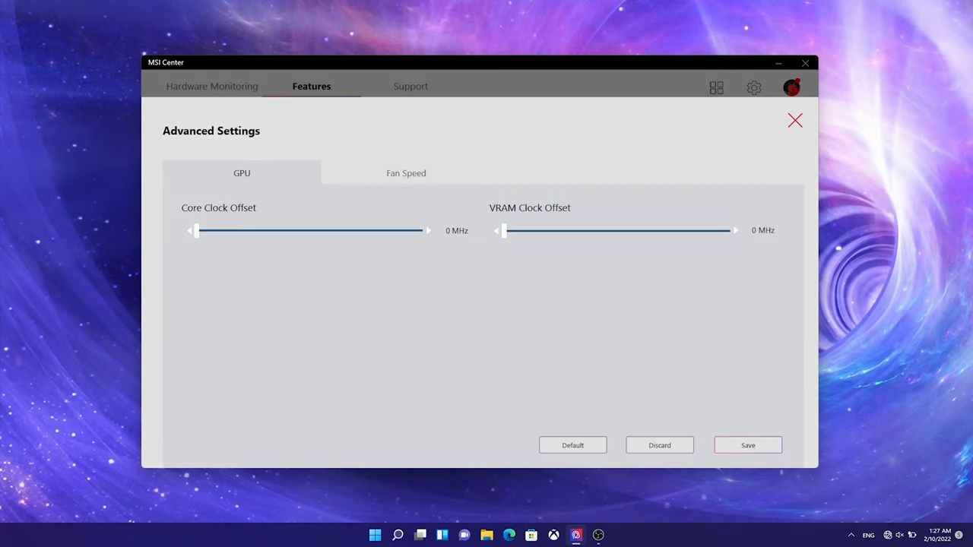
# Show the Auto, Cooler Boost and Advanced fan speed modes in Advanced Settings.
pyautogui.click(405, 172)
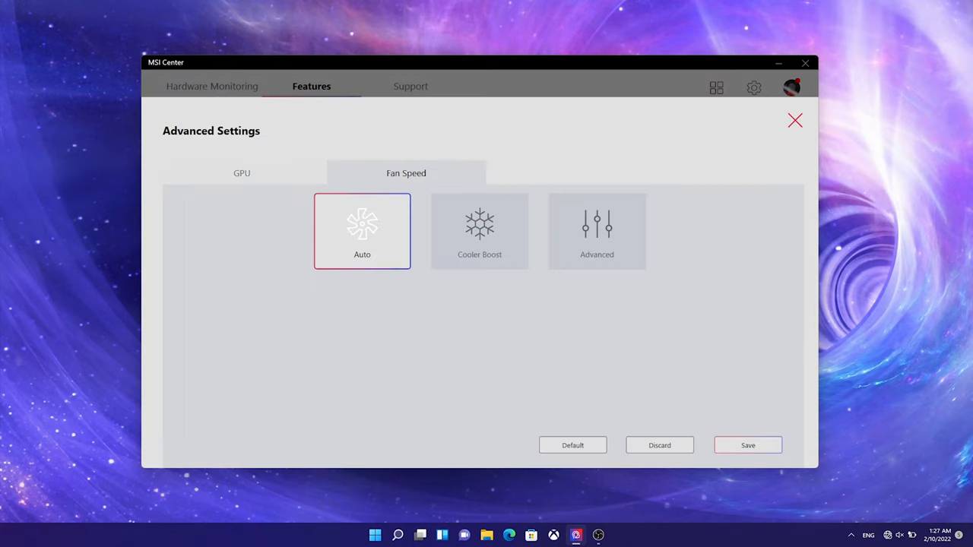
pyautogui.click(597, 231)
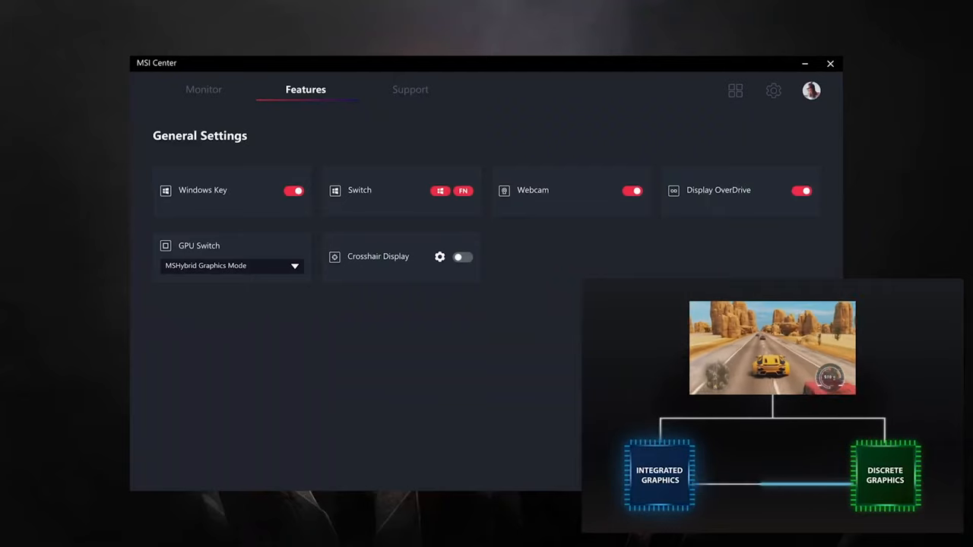
# List the GPU Switch choices: MSHybrid Graphics Mode and Discrete Graphics.
pyautogui.click(293, 266)
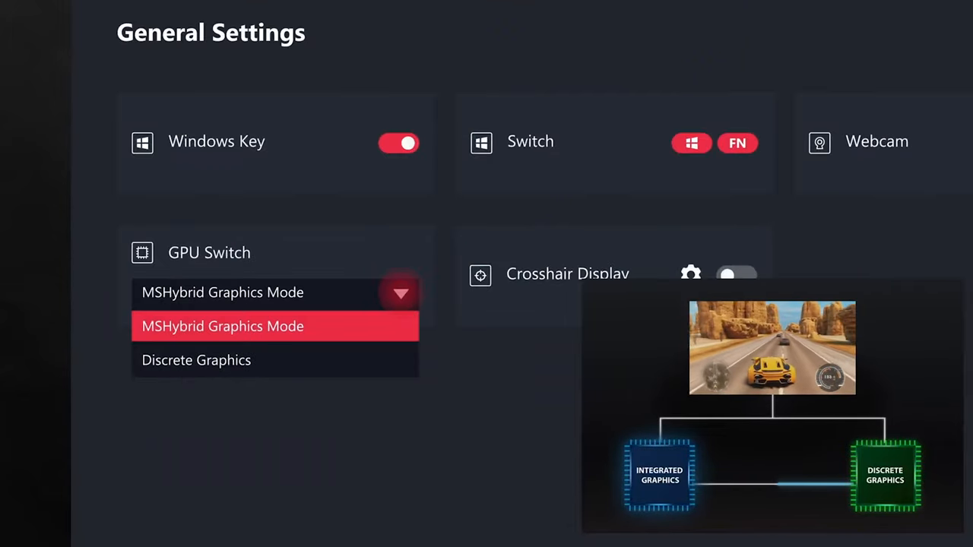
pyautogui.click(196, 360)
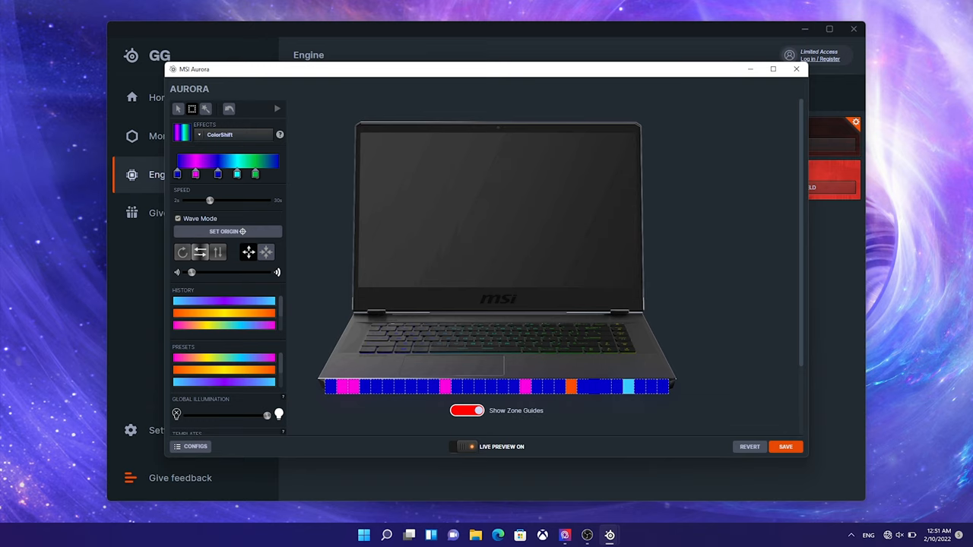
# Reduce the ColorShift gradient to two colour stops and close the Aurora editor.
pyautogui.click(178, 219)
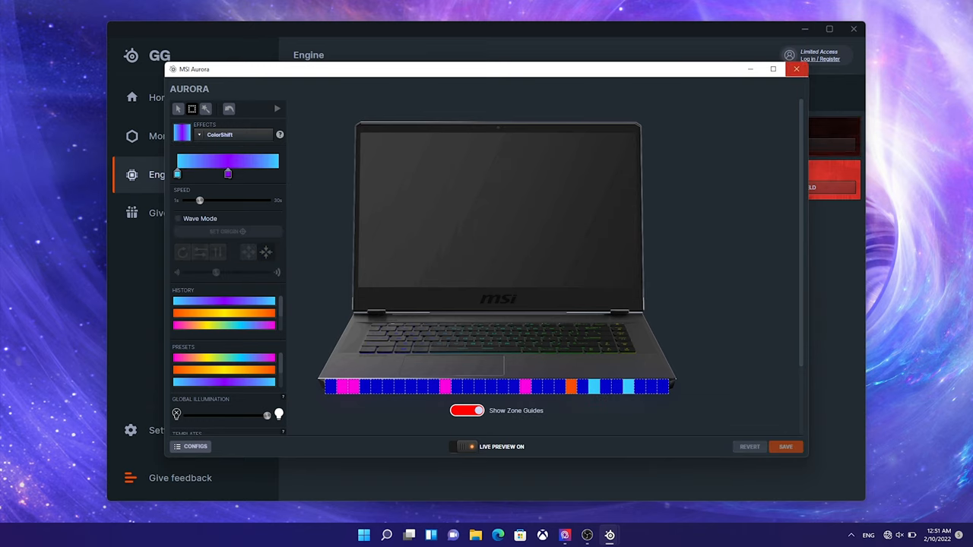
pyautogui.click(797, 69)
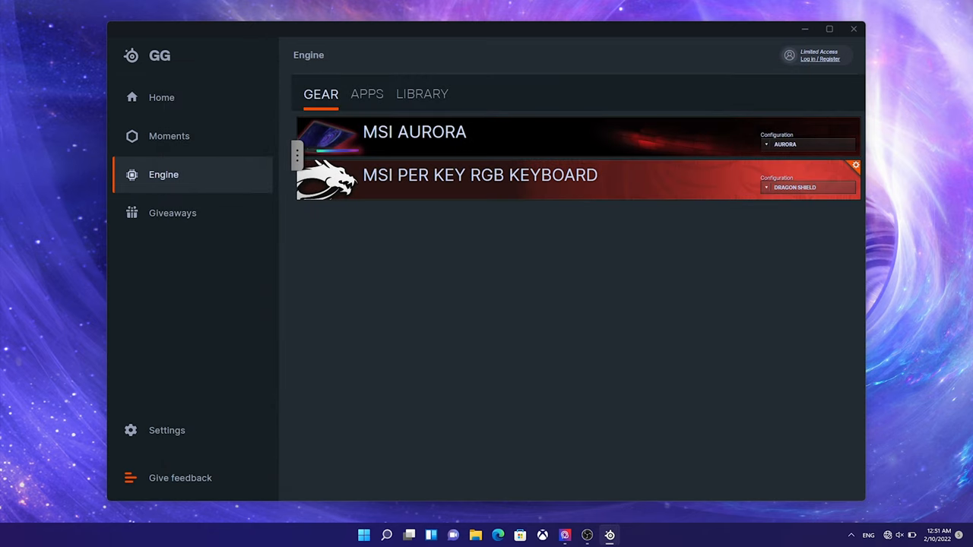